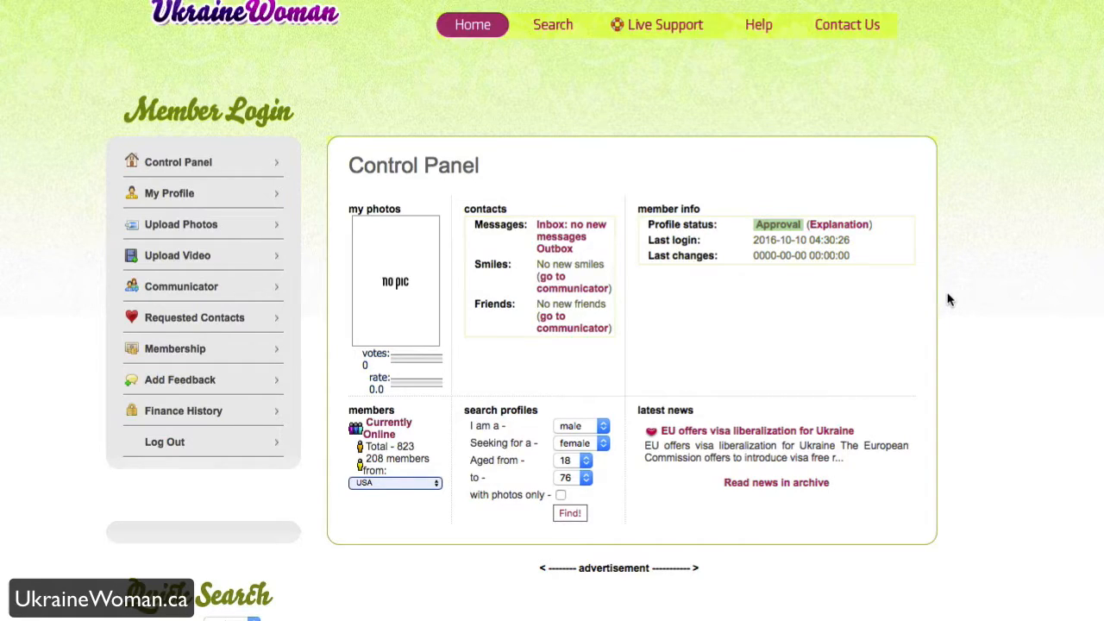
mouse_move(957, 324)
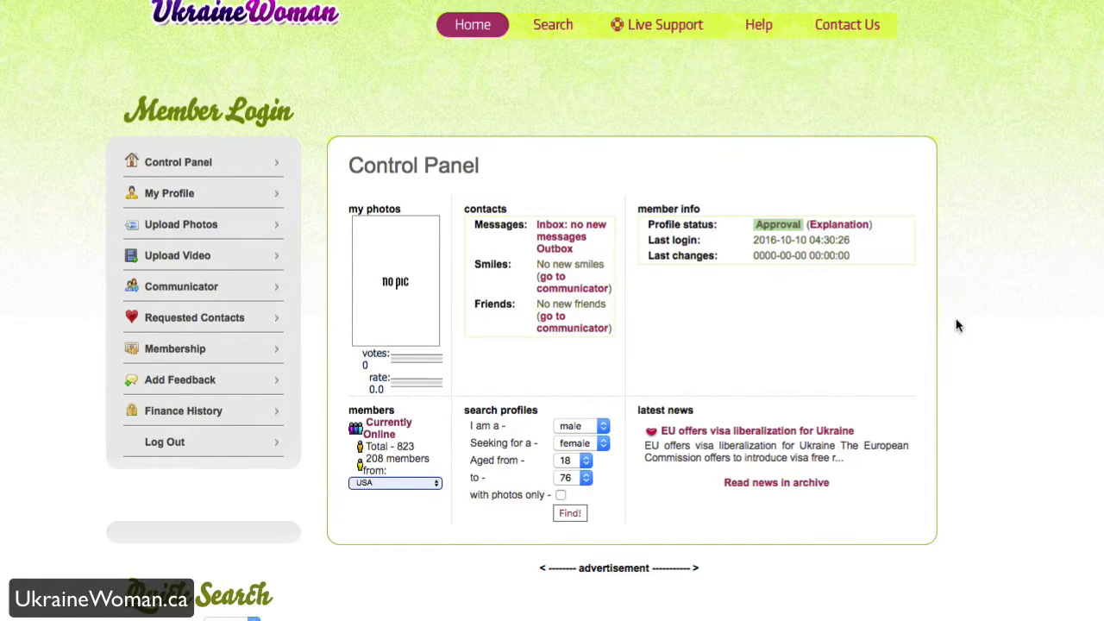
mouse_move(290, 496)
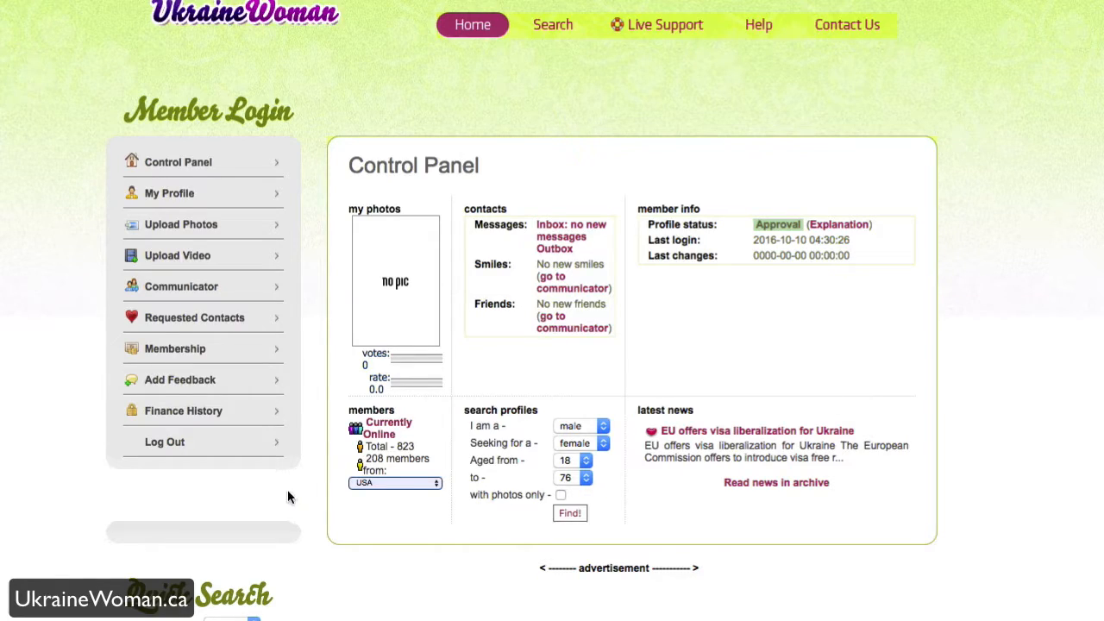
- Browse the online members list, keeping the country filter on USA
scroll("down", 3)
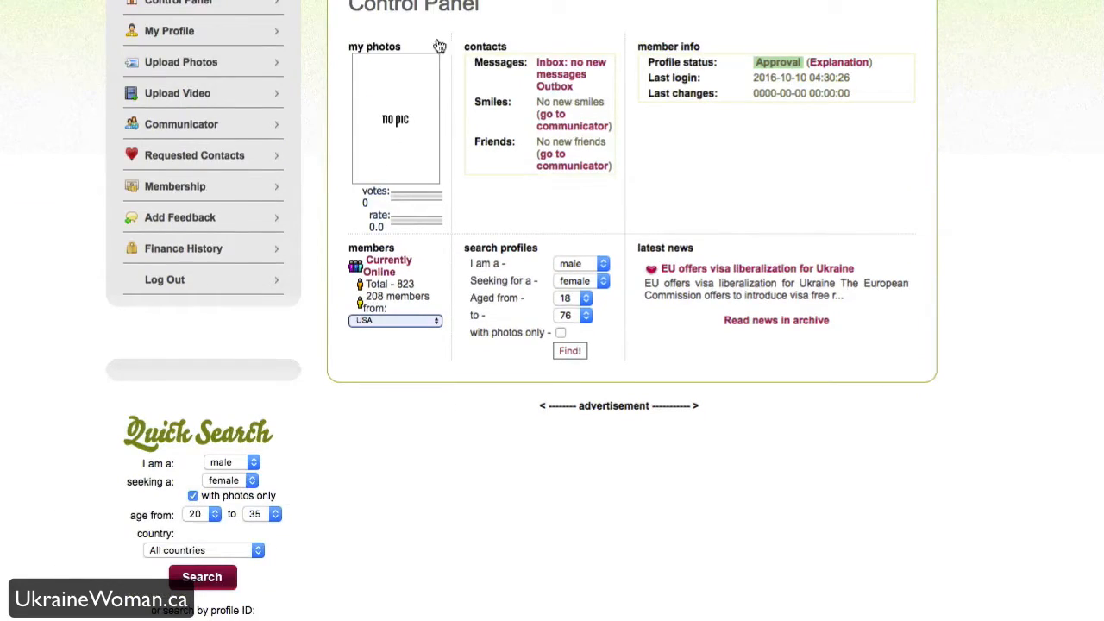
mouse_move(655, 241)
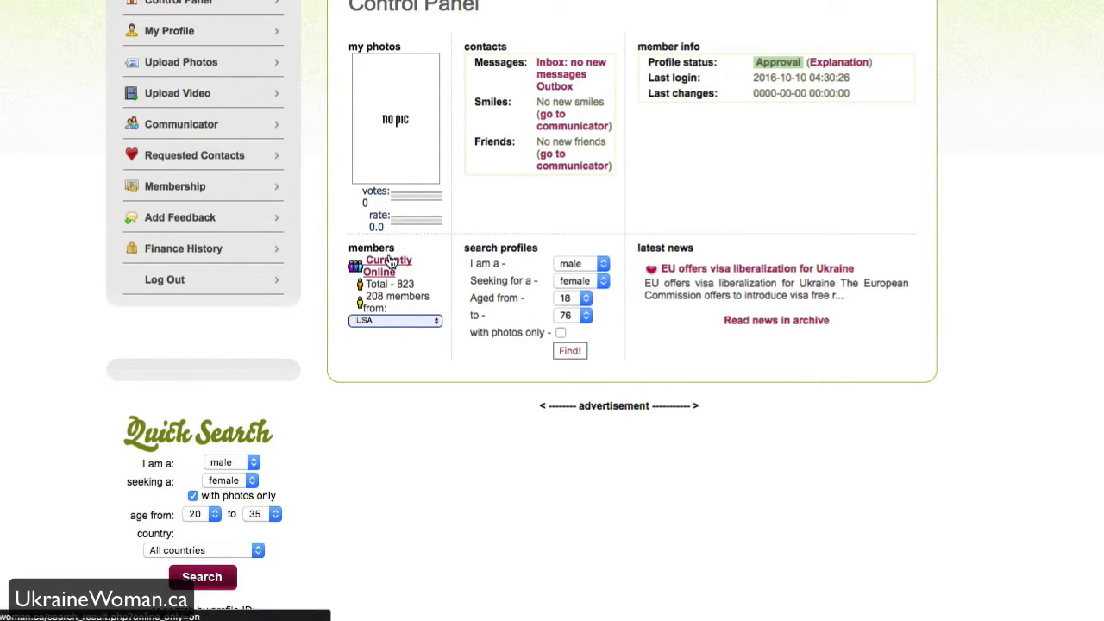
left_click(395, 319)
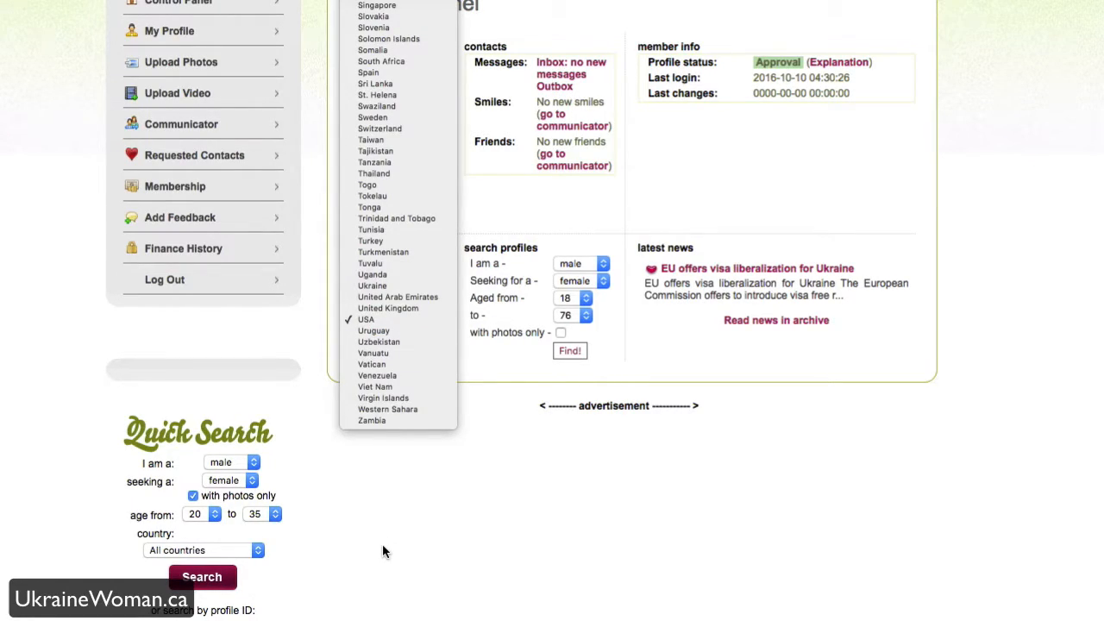
left_click(395, 319)
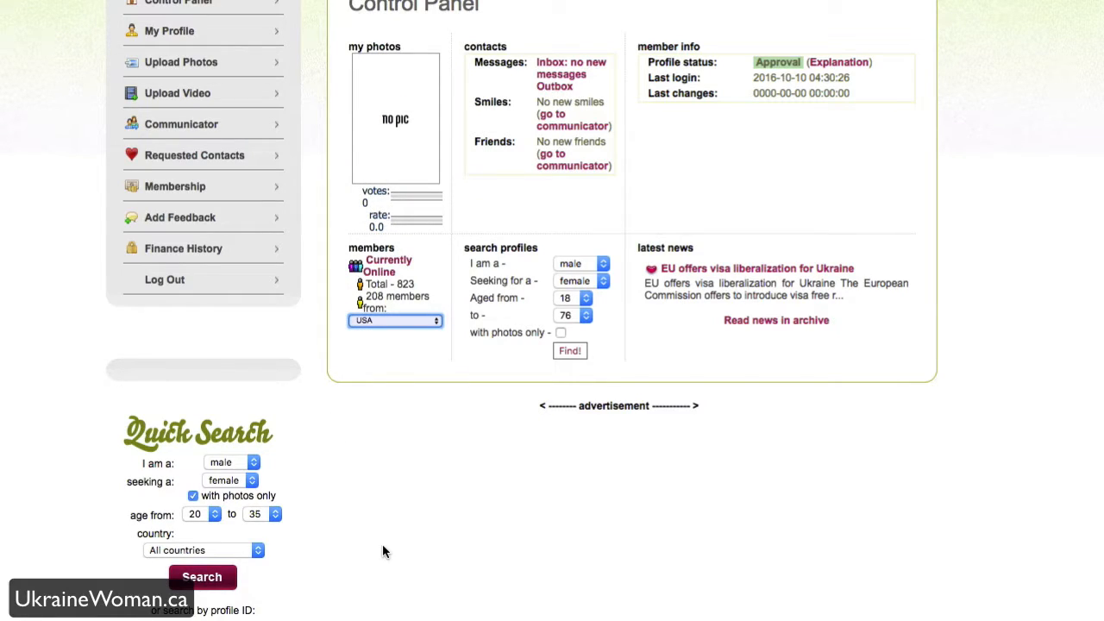
scroll("down", 3)
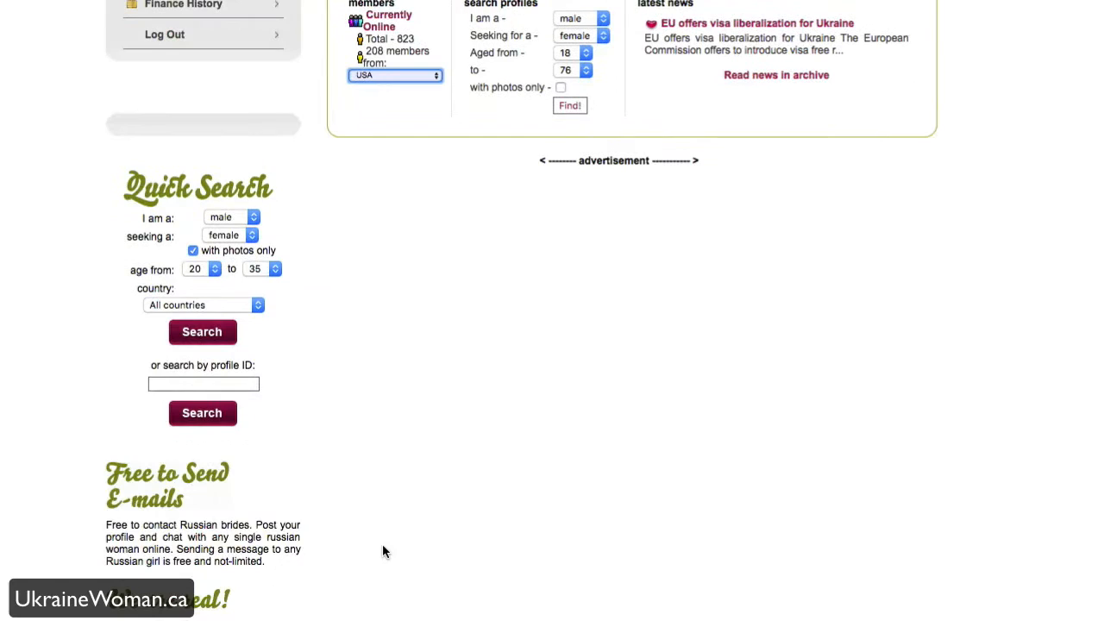
mouse_move(245, 269)
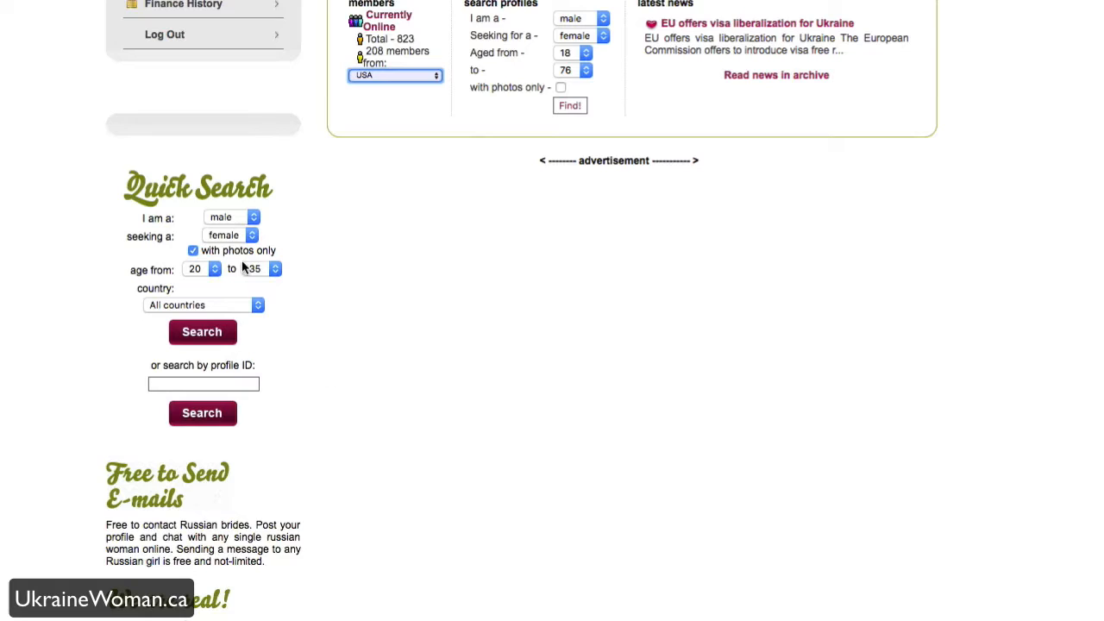
mouse_move(198, 283)
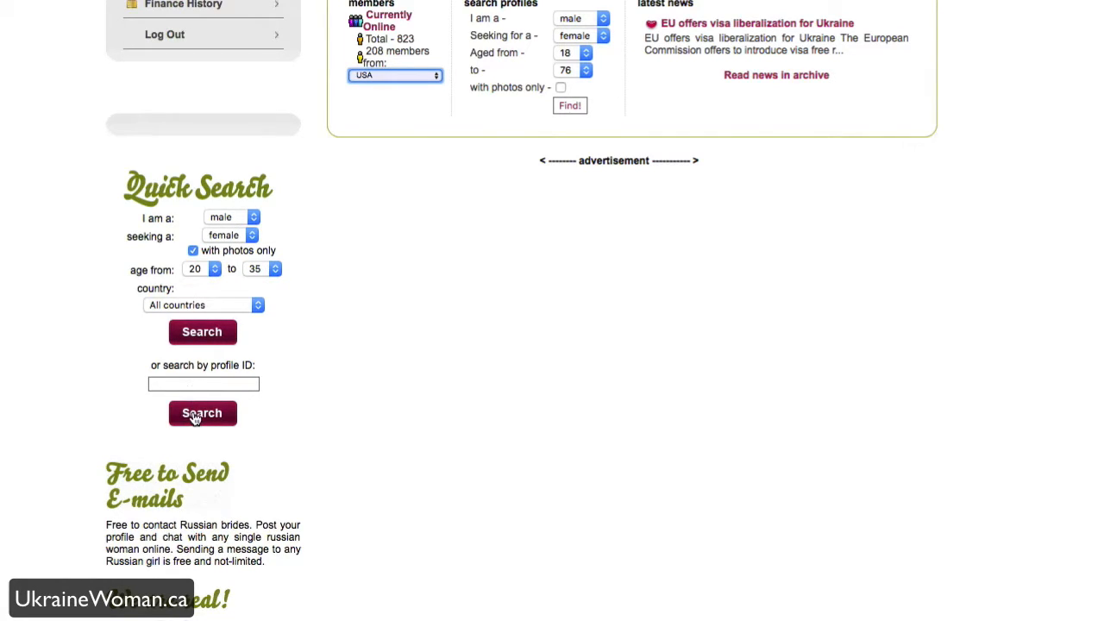
scroll("down", 3)
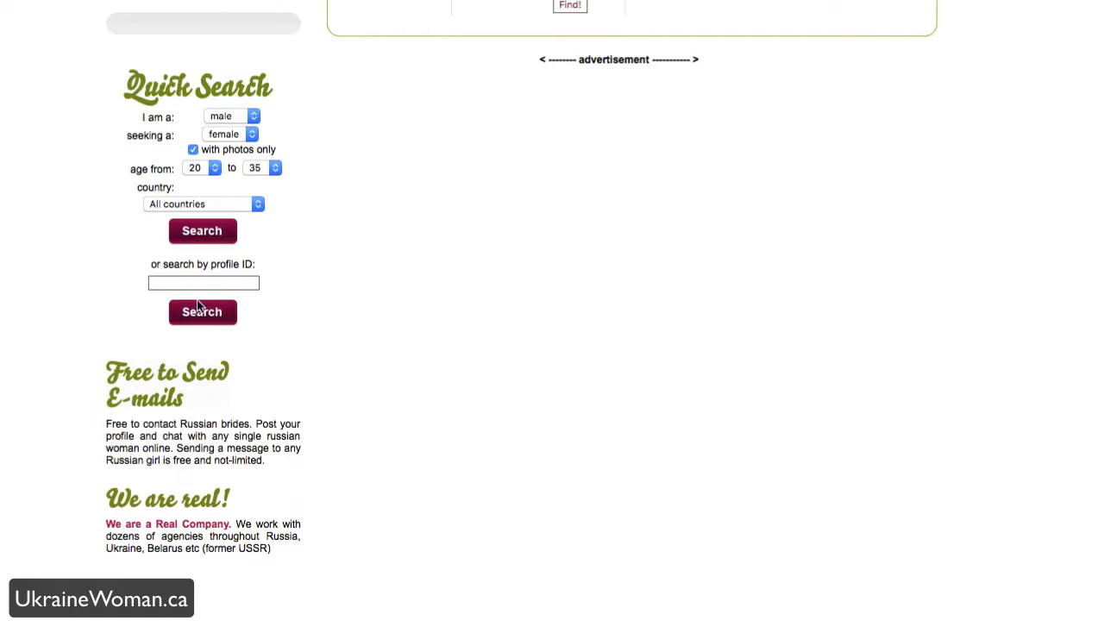
mouse_move(248, 326)
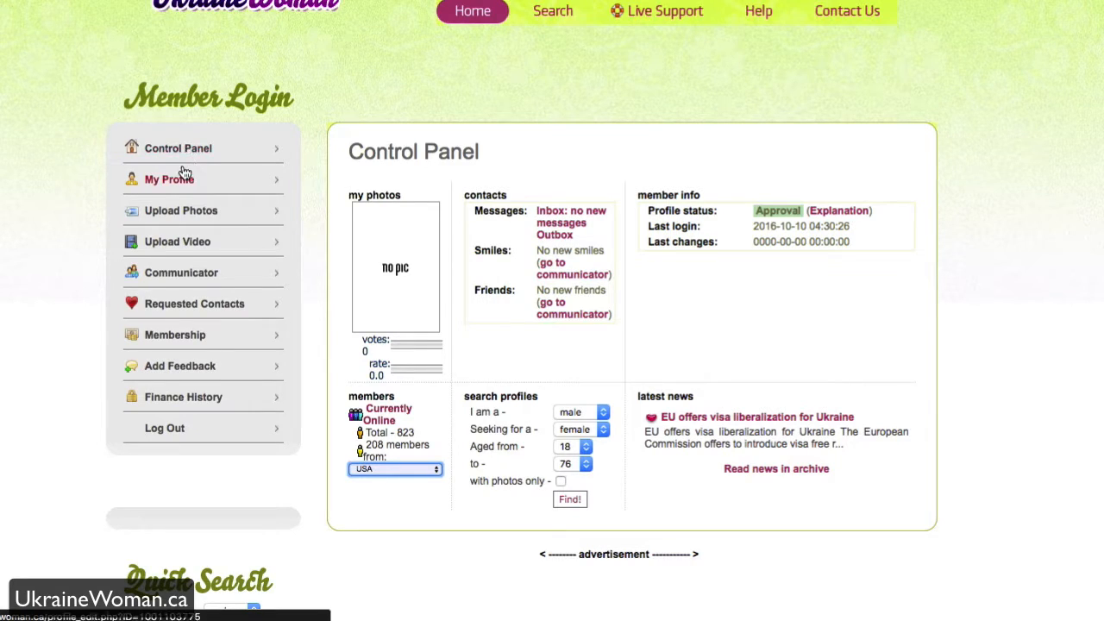
- View My Profile and scroll through the Personal Details form
left_click(169, 178)
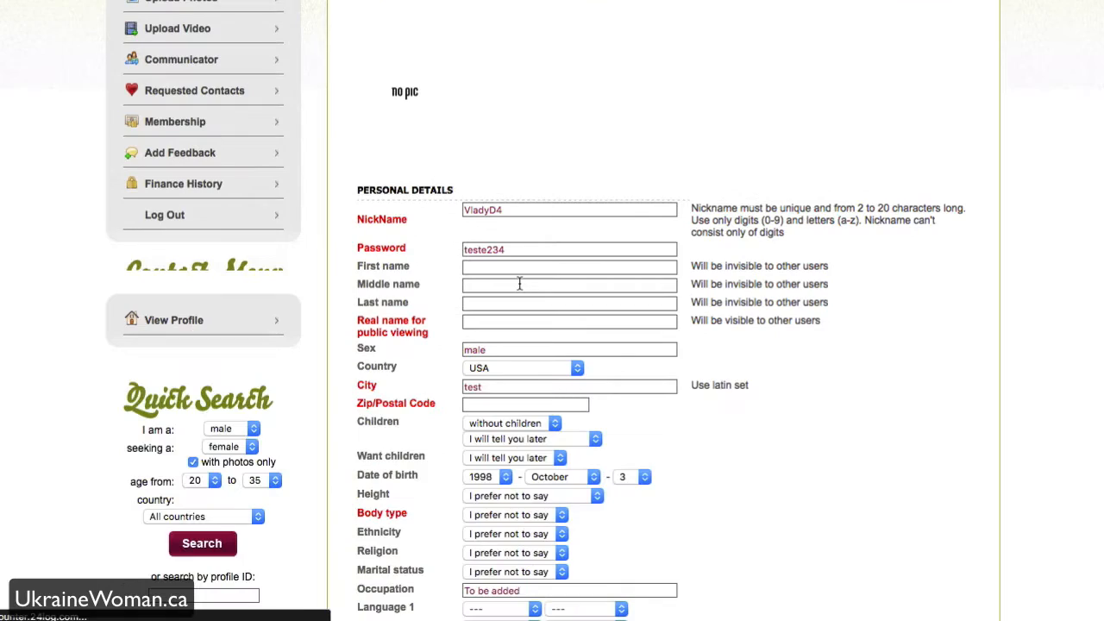
scroll("down", 3)
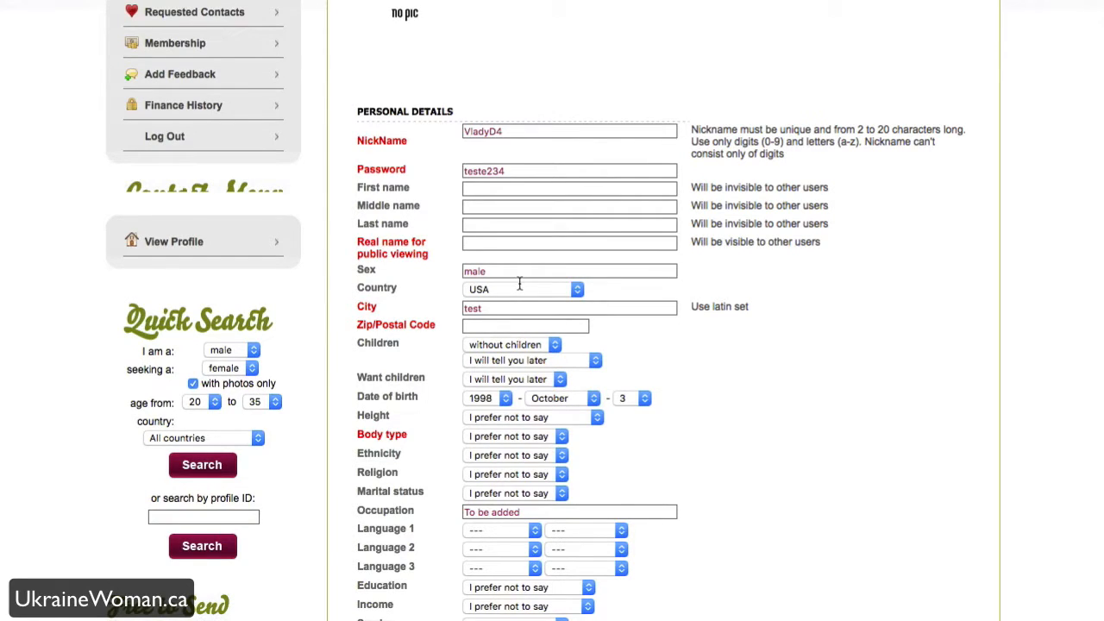
scroll("down", 3)
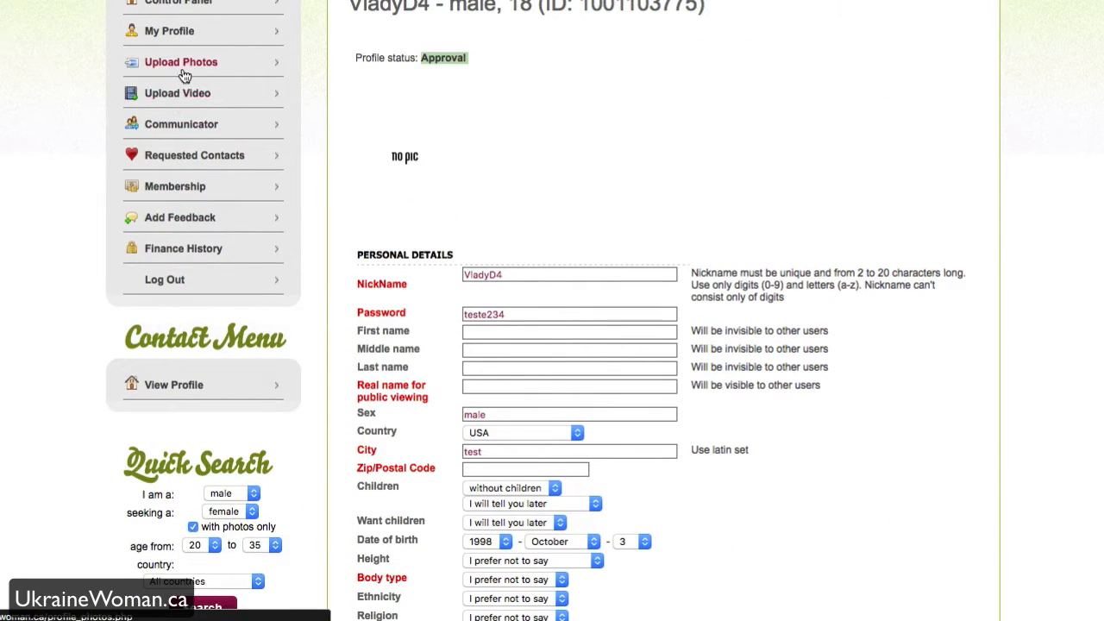
- Go to the Manage your photos page from the sidebar
left_click(181, 62)
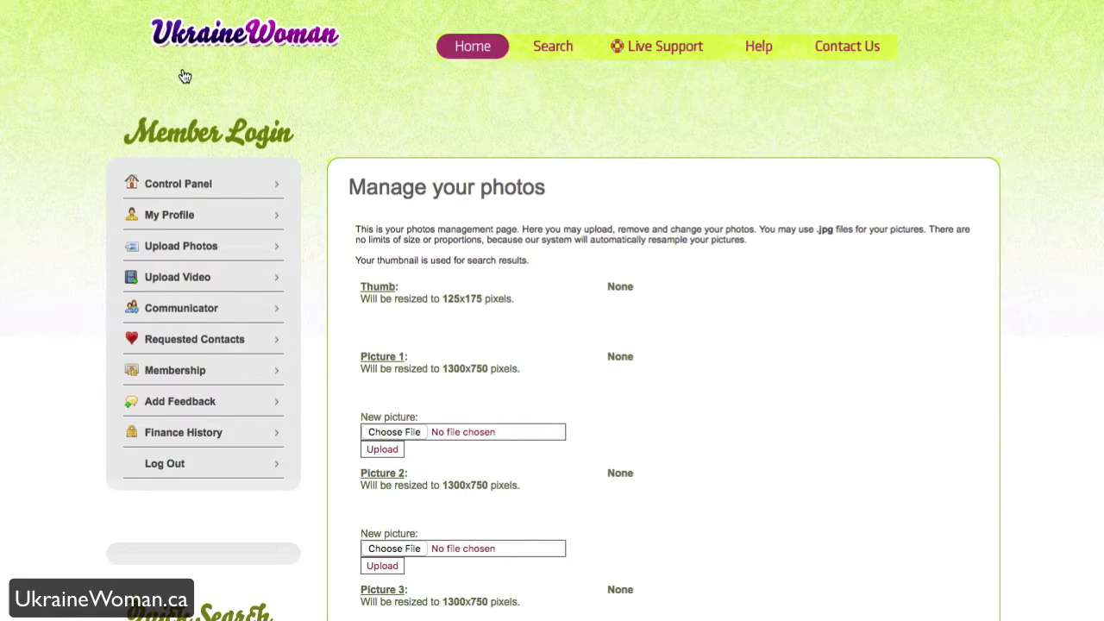
mouse_move(176, 276)
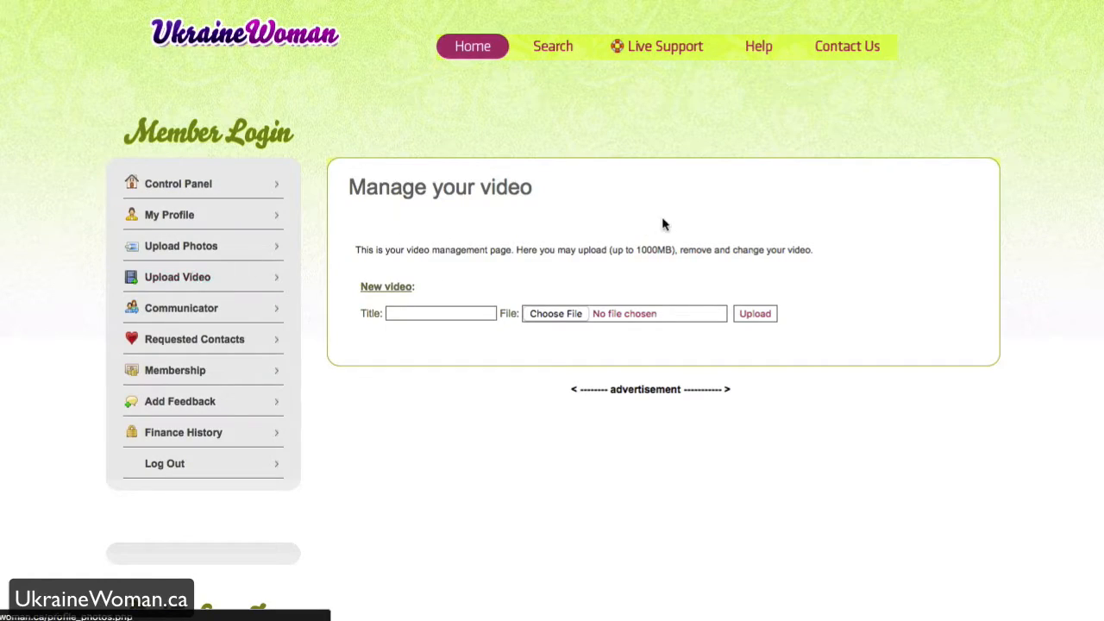
mouse_move(181, 307)
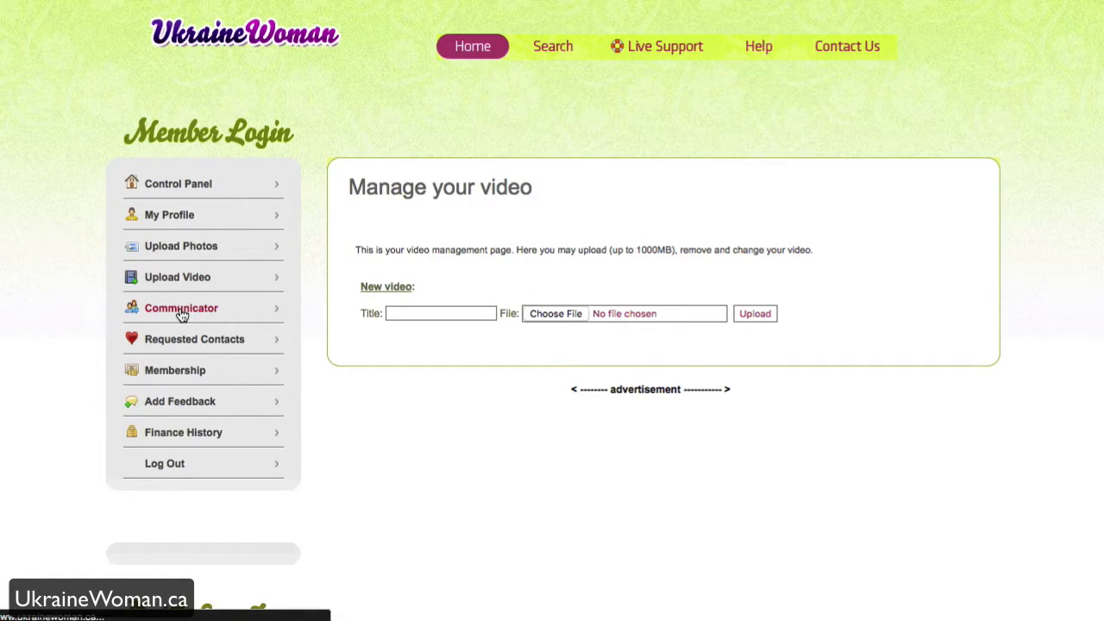
- View the Message Center and scroll through the hotlist, friend, blocked, smiles and viewed lists
left_click(181, 306)
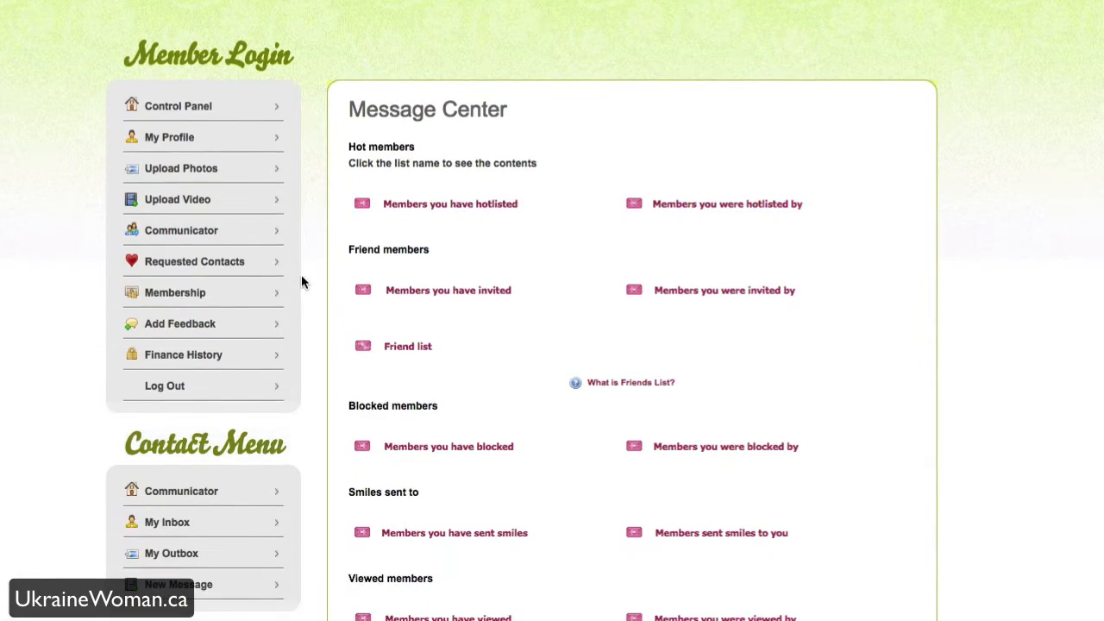
scroll("down", 3)
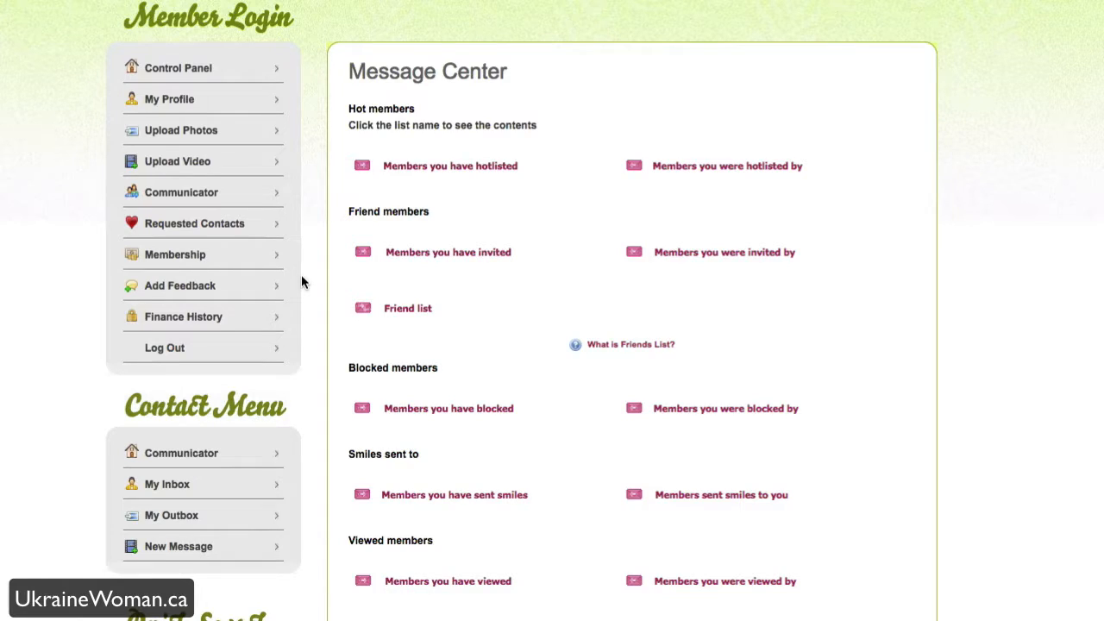
scroll("down", 3)
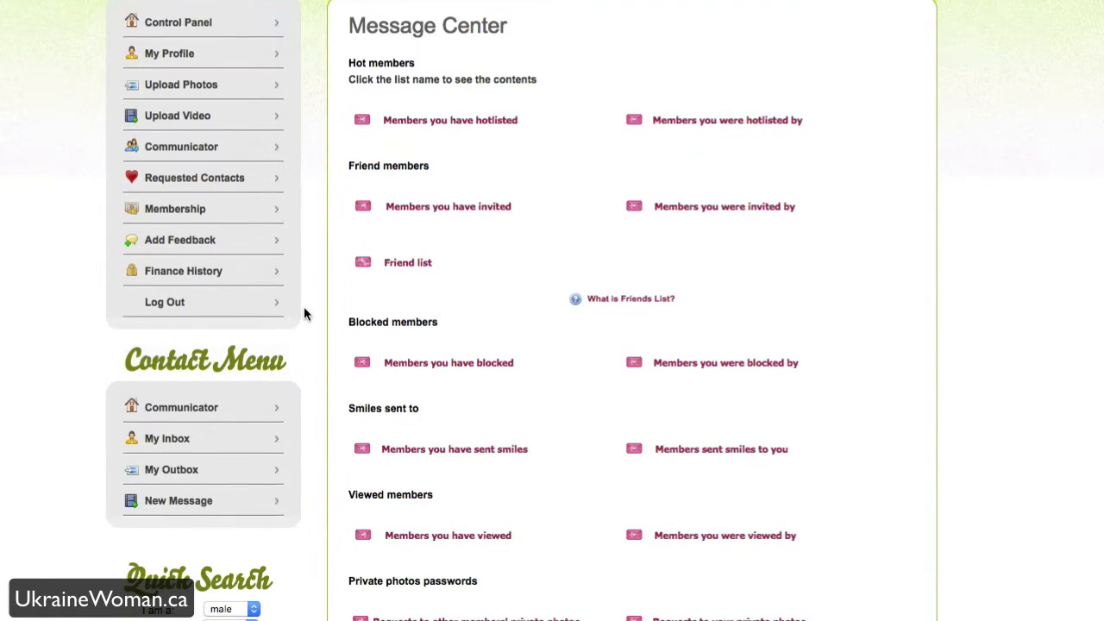
scroll("down", 3)
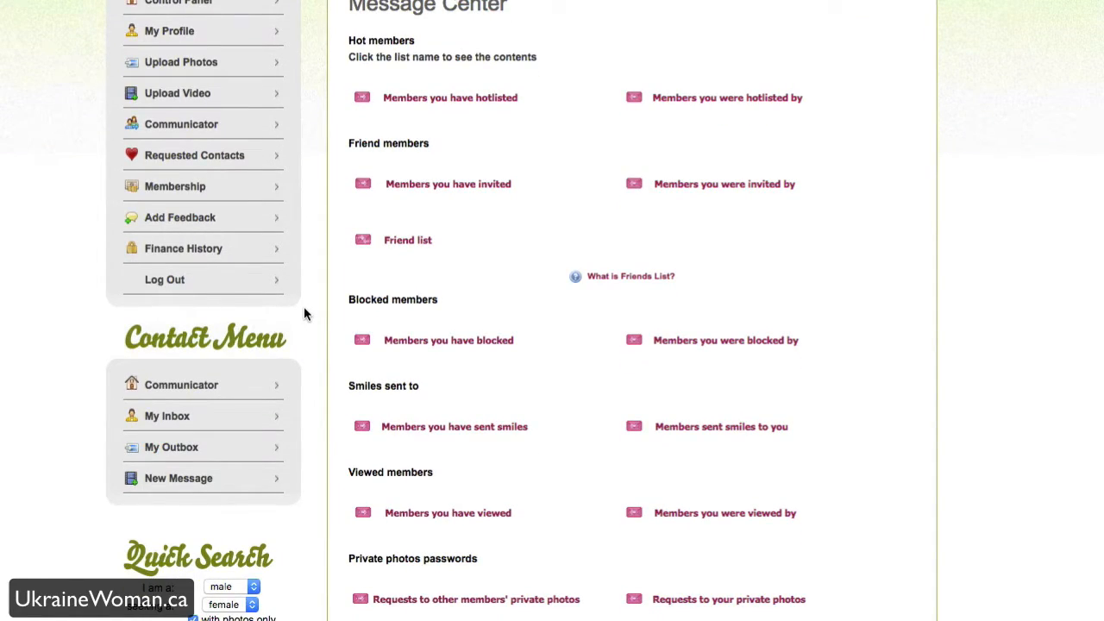
scroll("down", 3)
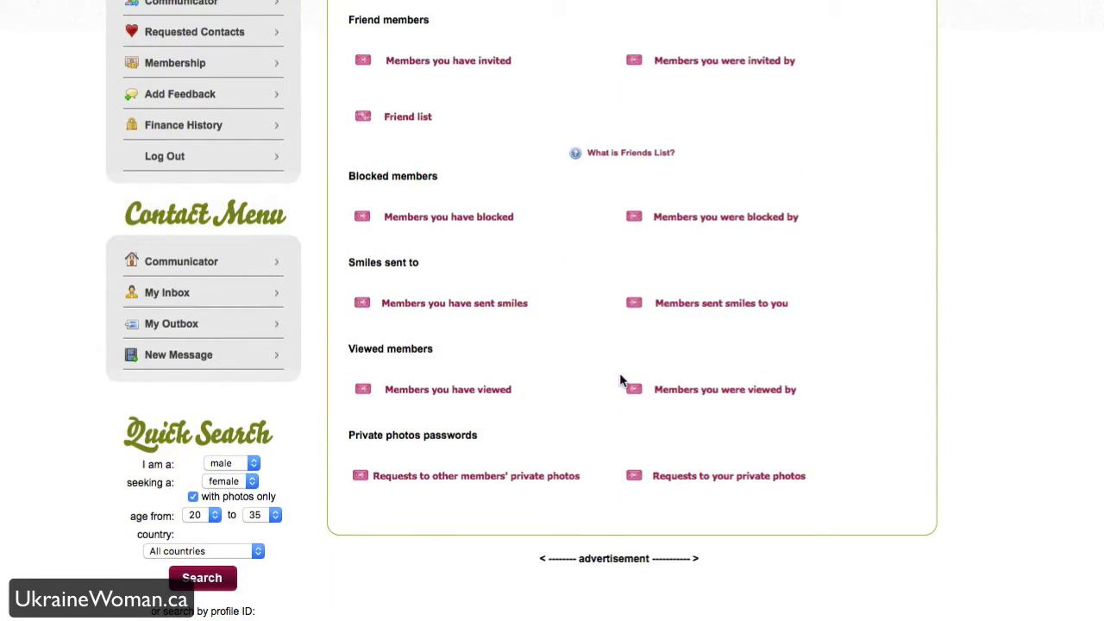
mouse_move(457, 390)
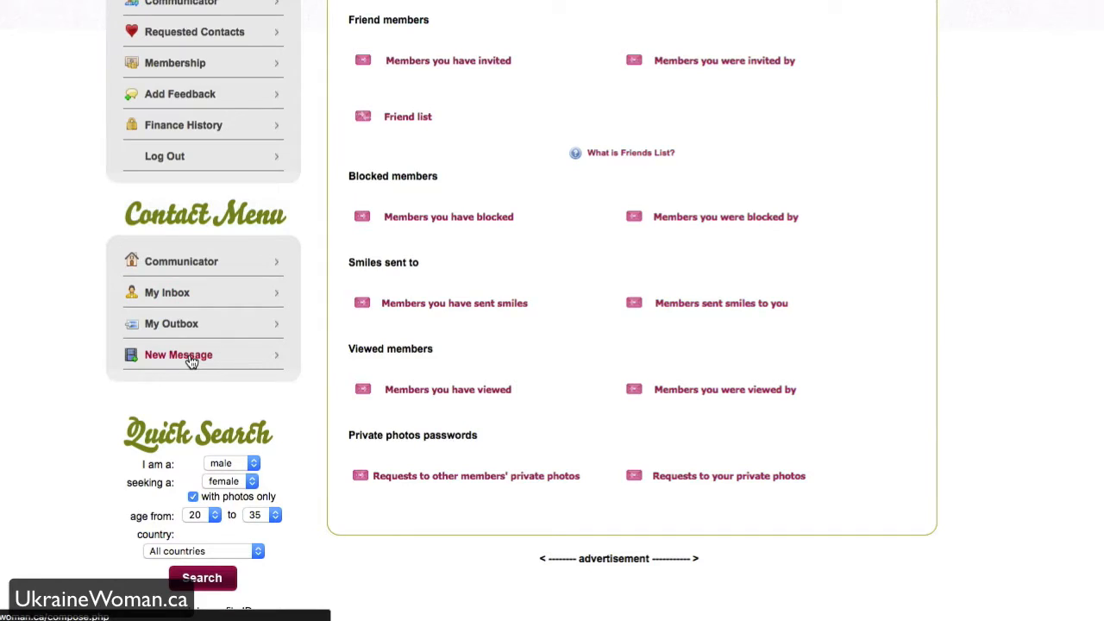
- Bring up the Compose Message form with empty recipient and text fields
left_click(179, 355)
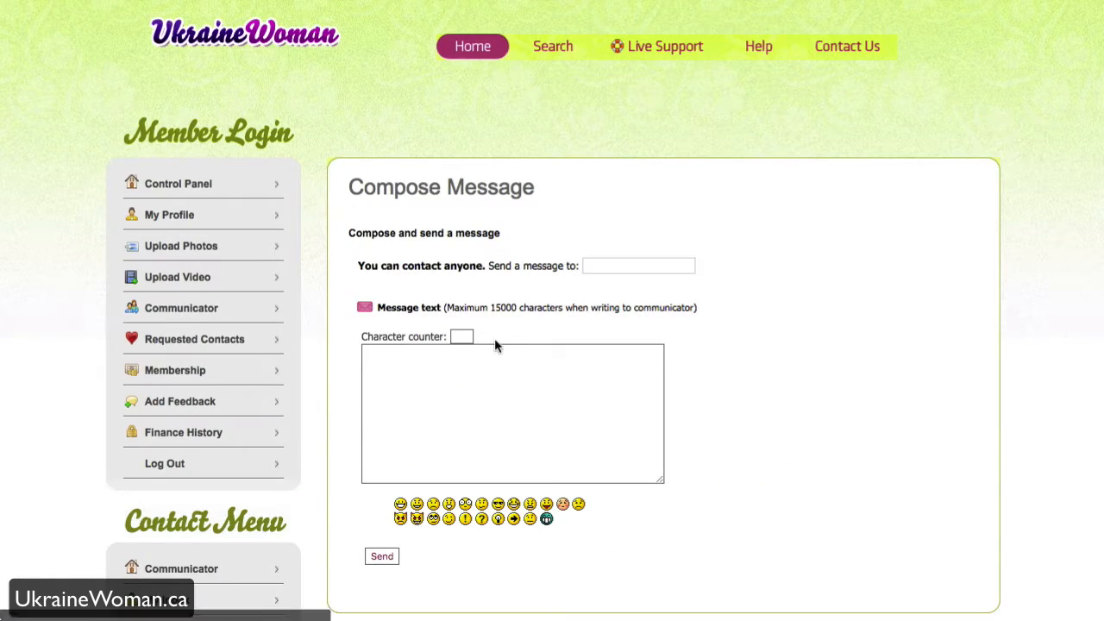
mouse_move(759, 405)
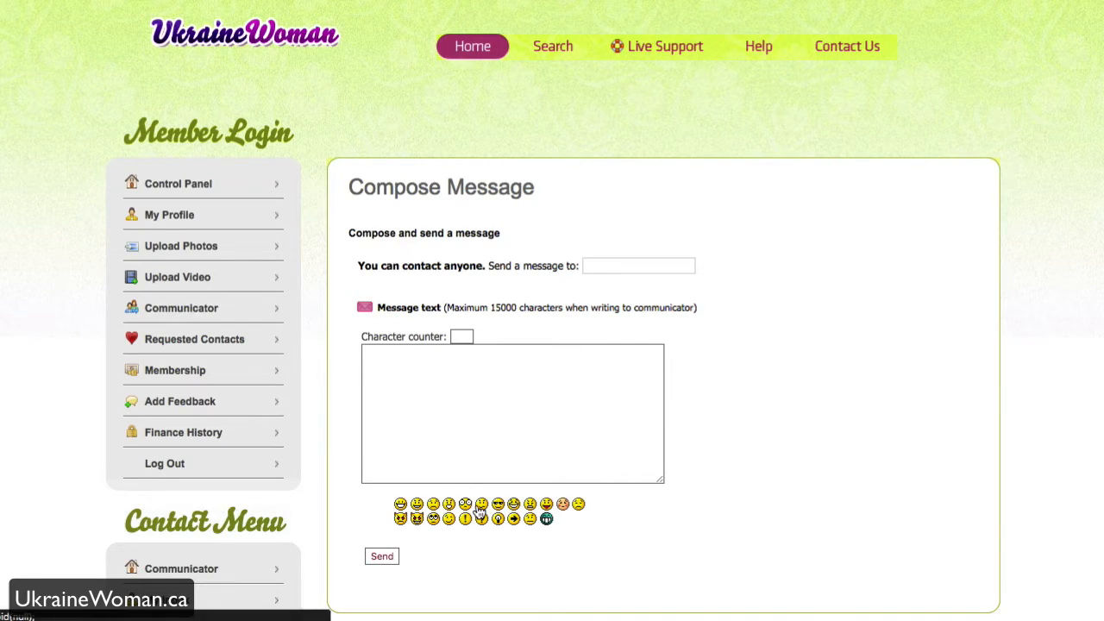
mouse_move(193, 338)
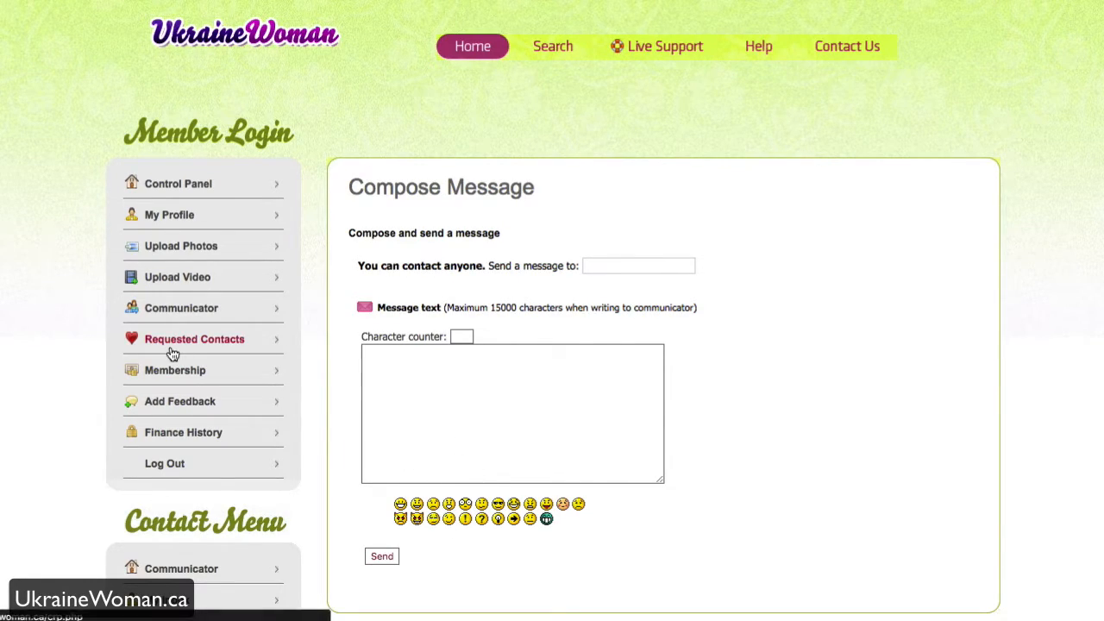
- View the empty Requested Contacts list, then the partner preferences form
left_click(193, 338)
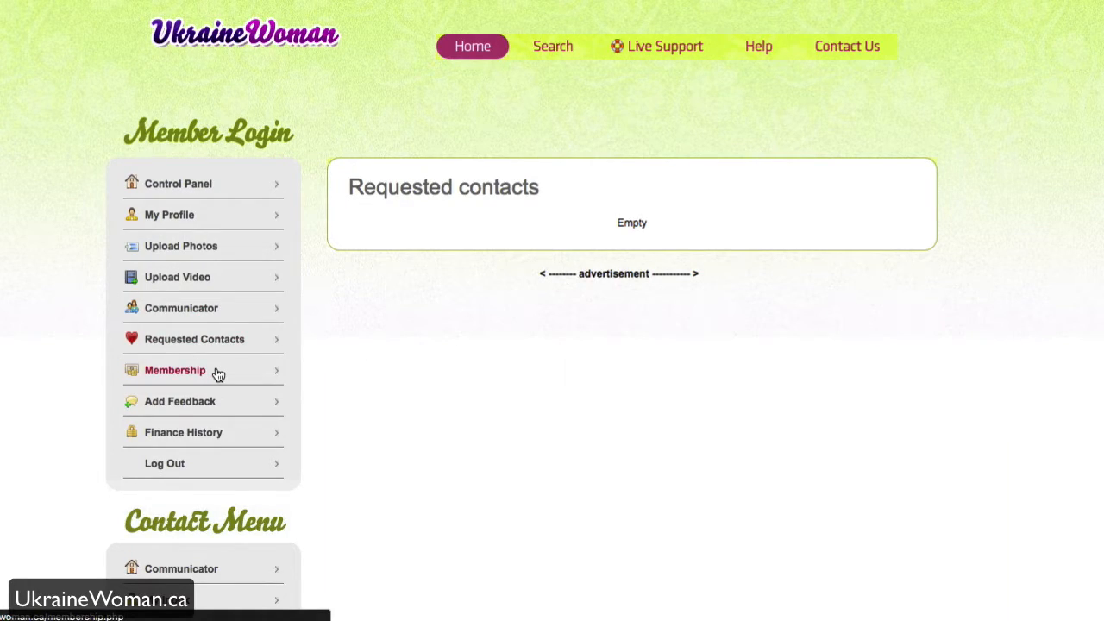
left_click(176, 370)
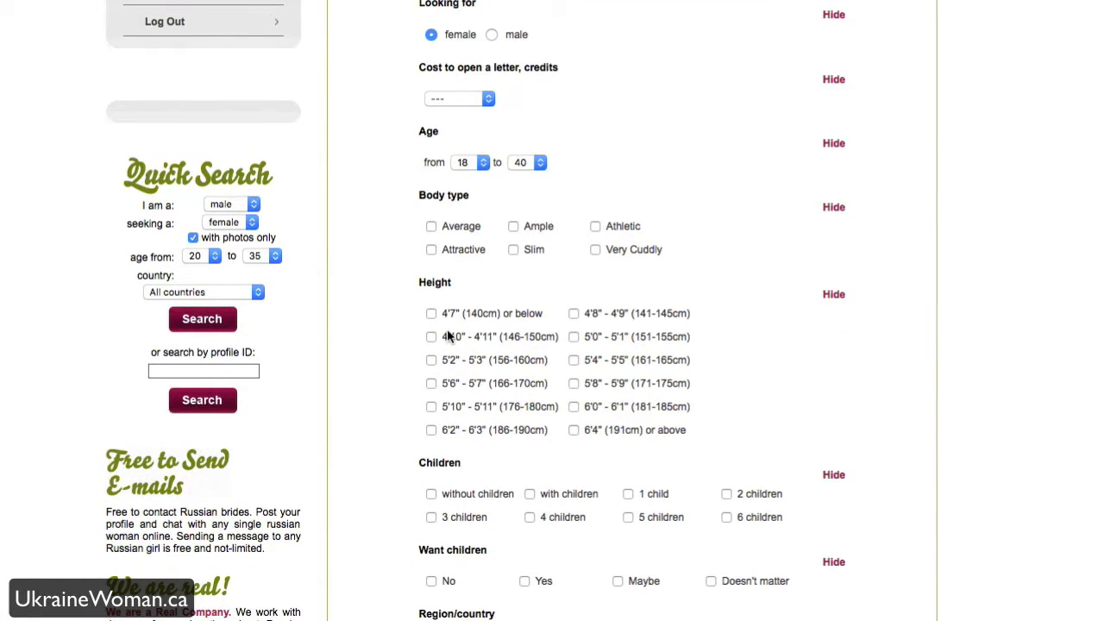
- Scroll through the Advanced Search criteria on the Search Profiles page
scroll("down", 3)
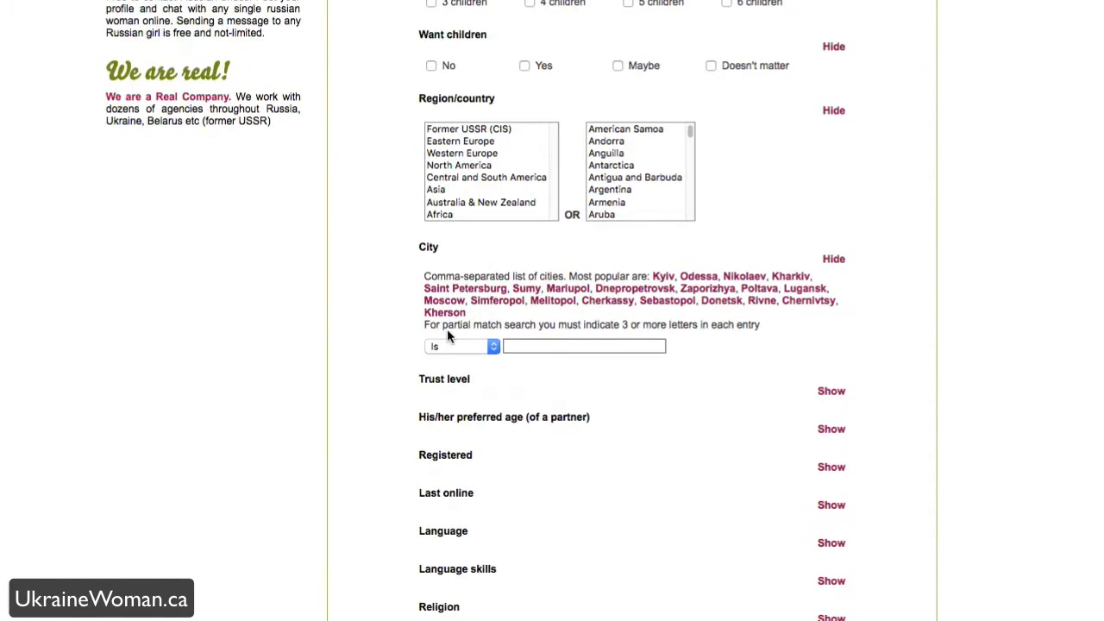
scroll("down", 3)
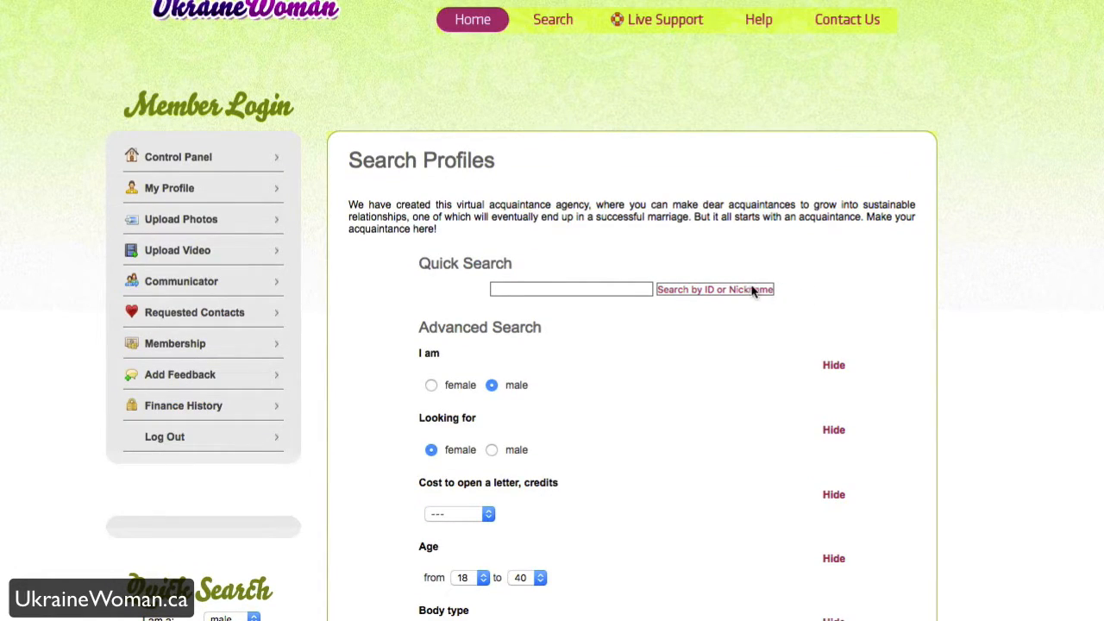
mouse_move(552, 19)
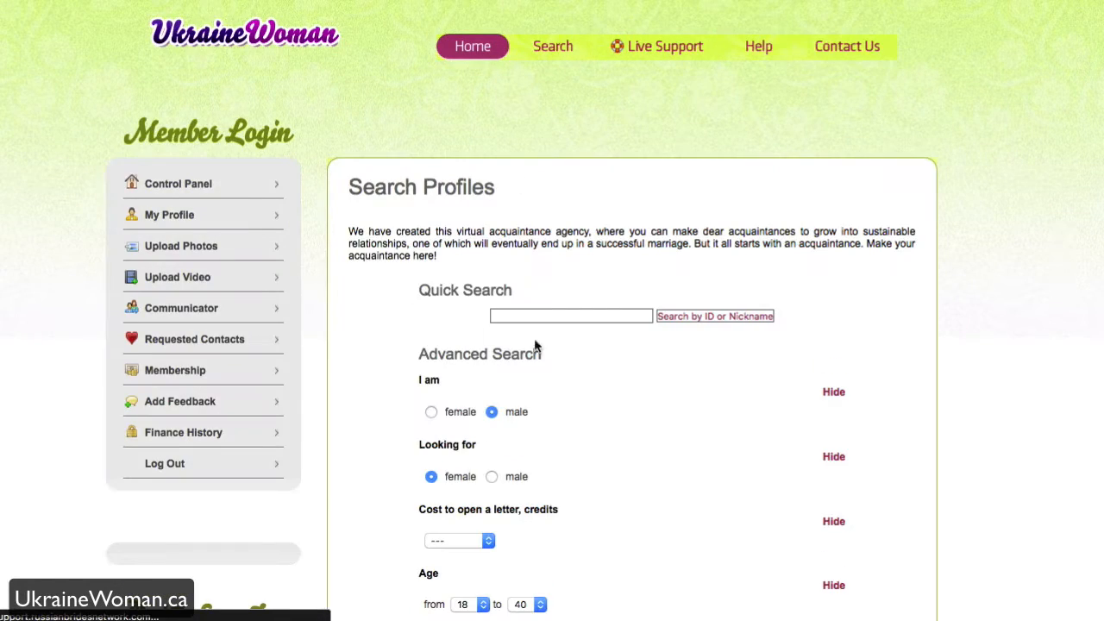
scroll("down", 3)
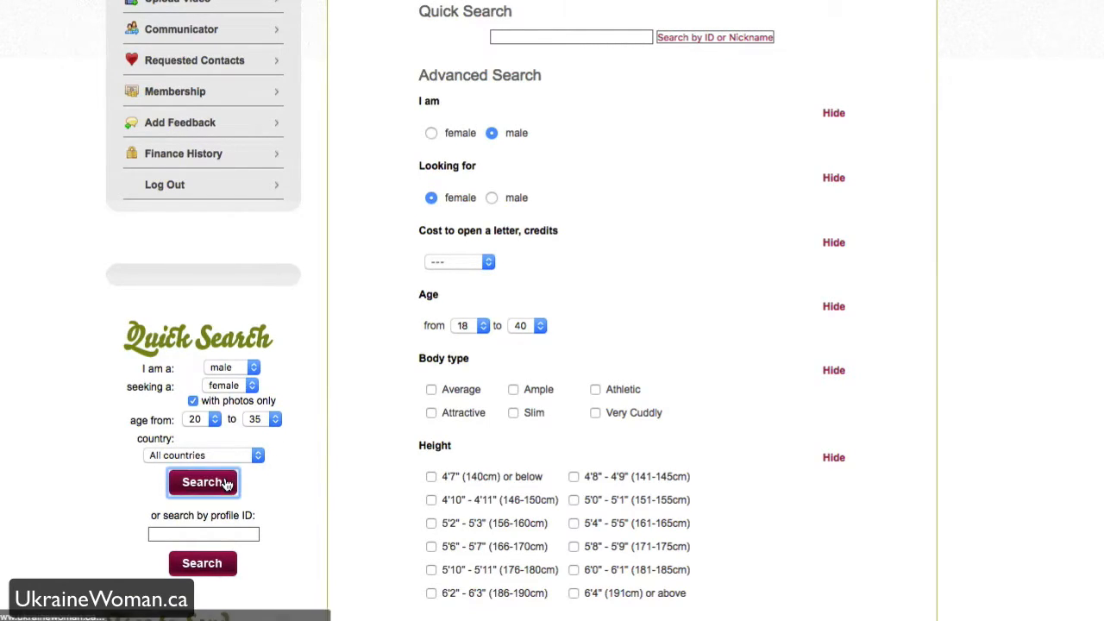
- Run the quick search for women aged 20–35 with photos, returning 5275 profiles
left_click(203, 481)
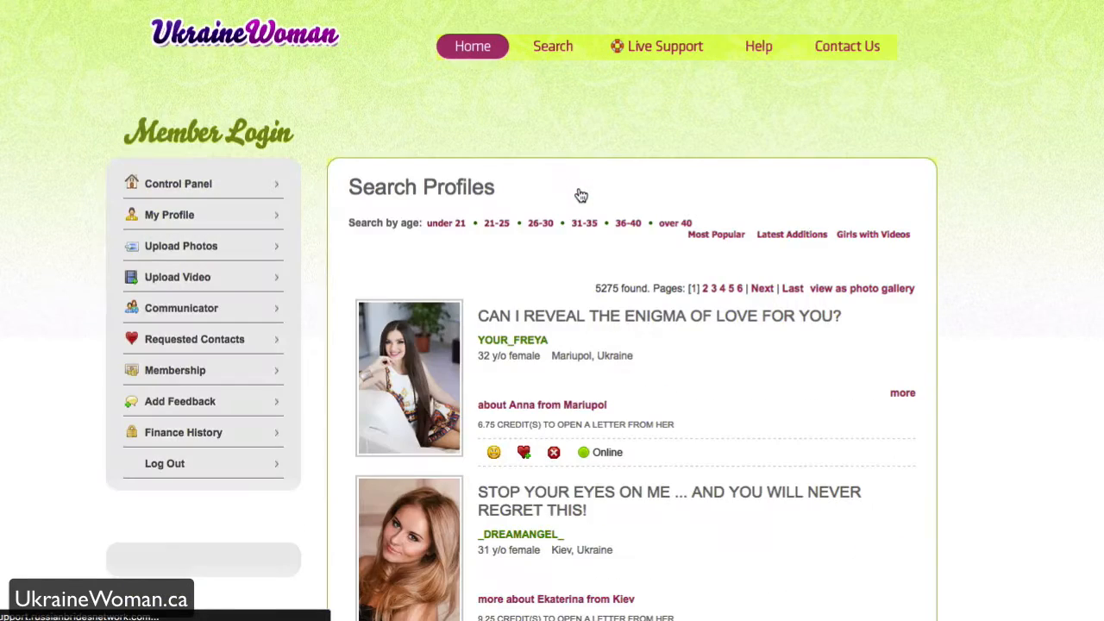
scroll("down", 3)
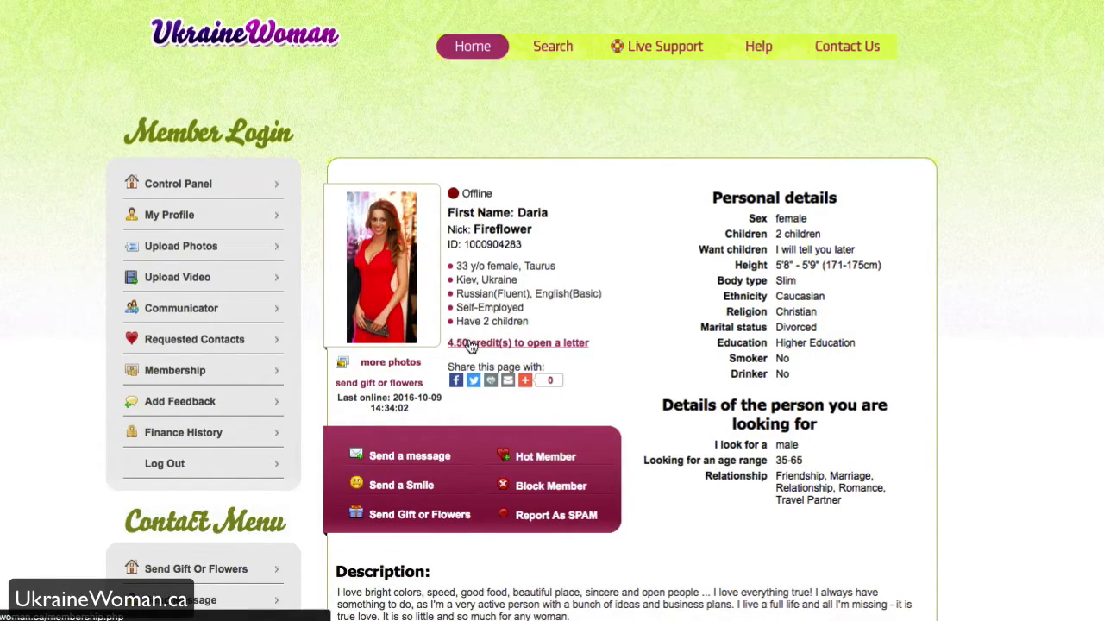
mouse_move(607, 352)
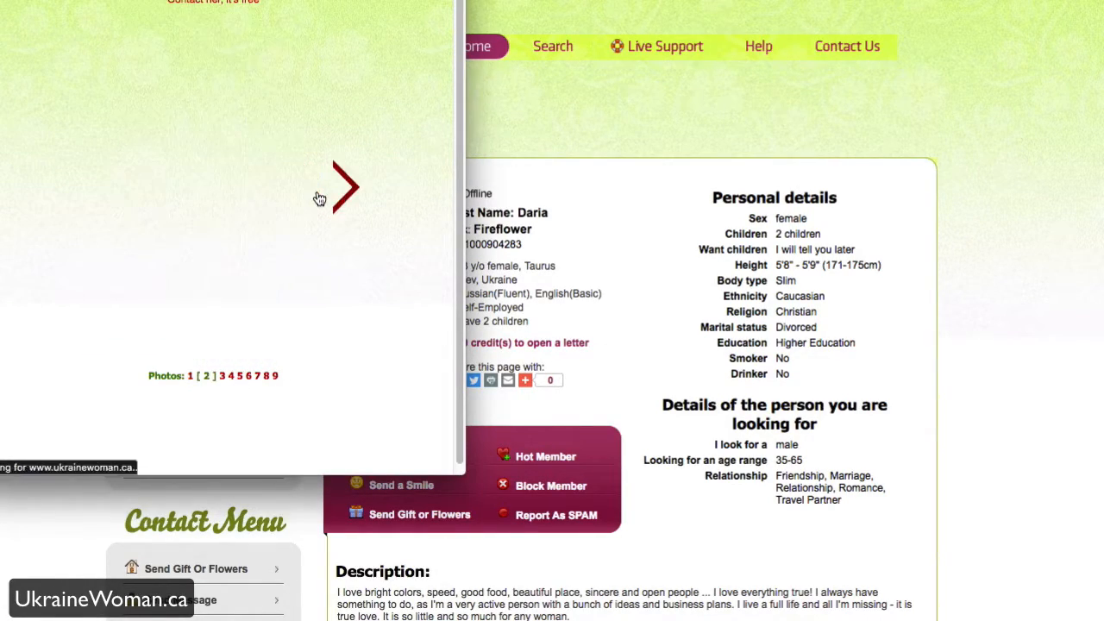
- Step through Daria's gallery photos in the popup
left_click(345, 186)
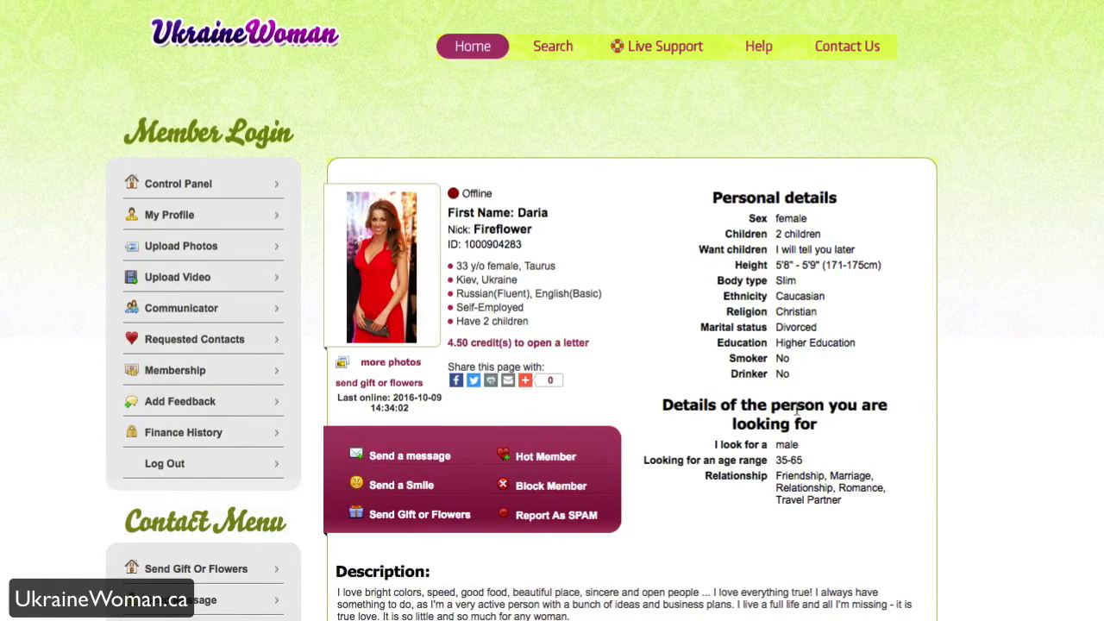
scroll("down", 3)
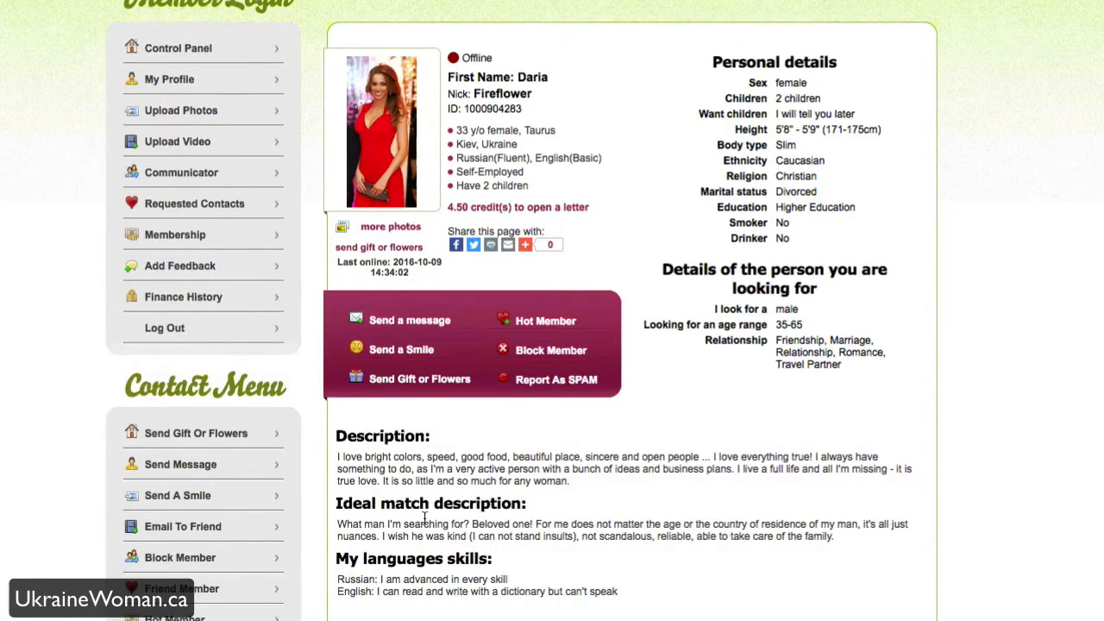
mouse_move(410, 543)
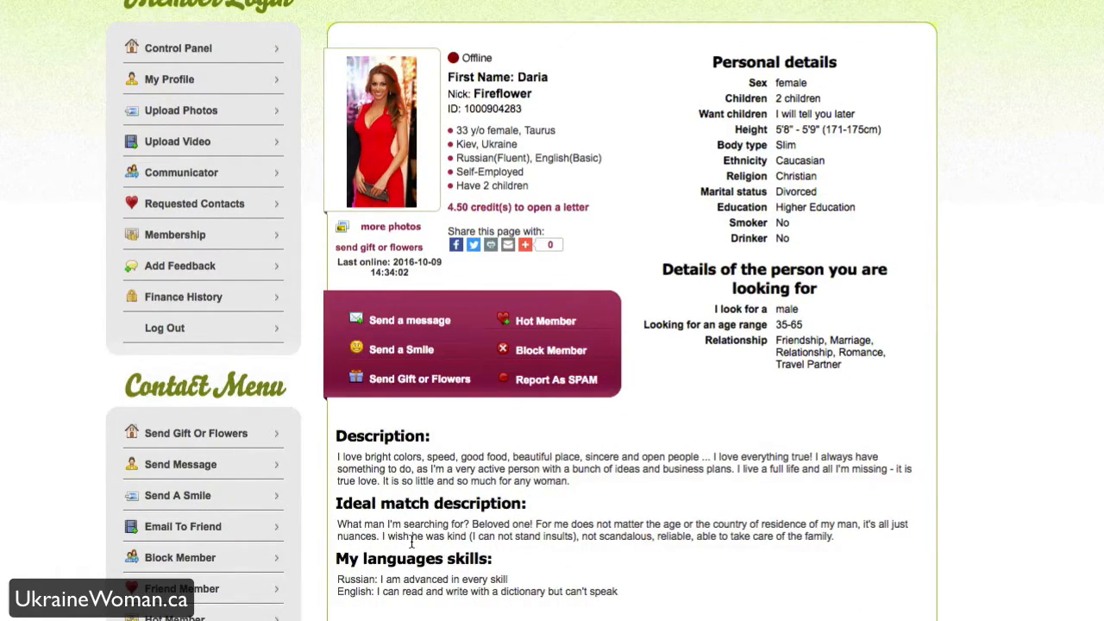
scroll("down", 3)
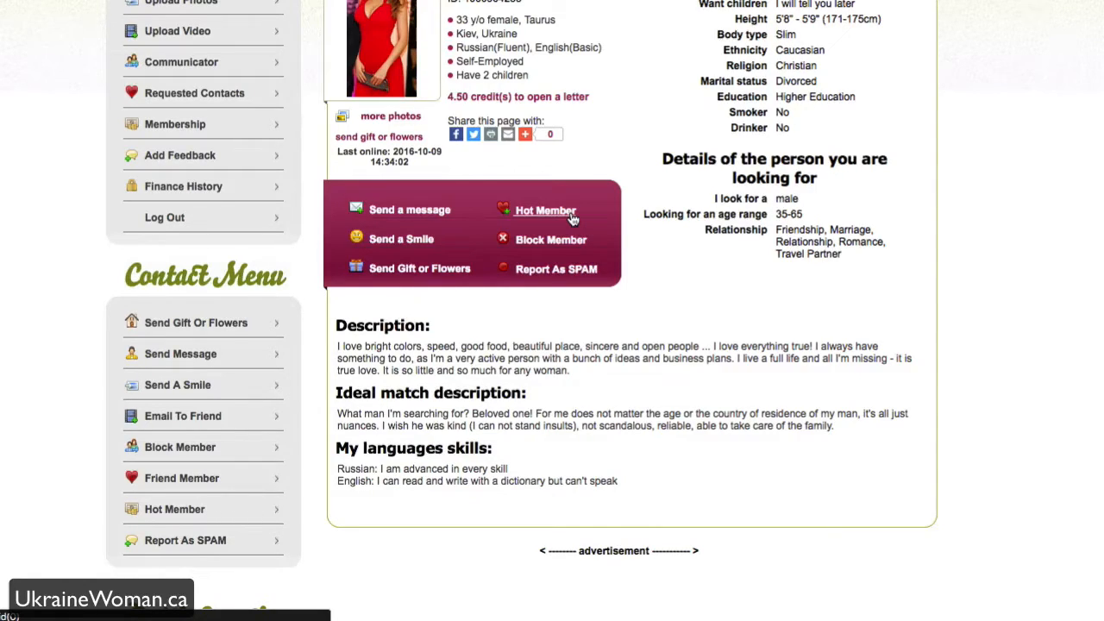
scroll("down", 3)
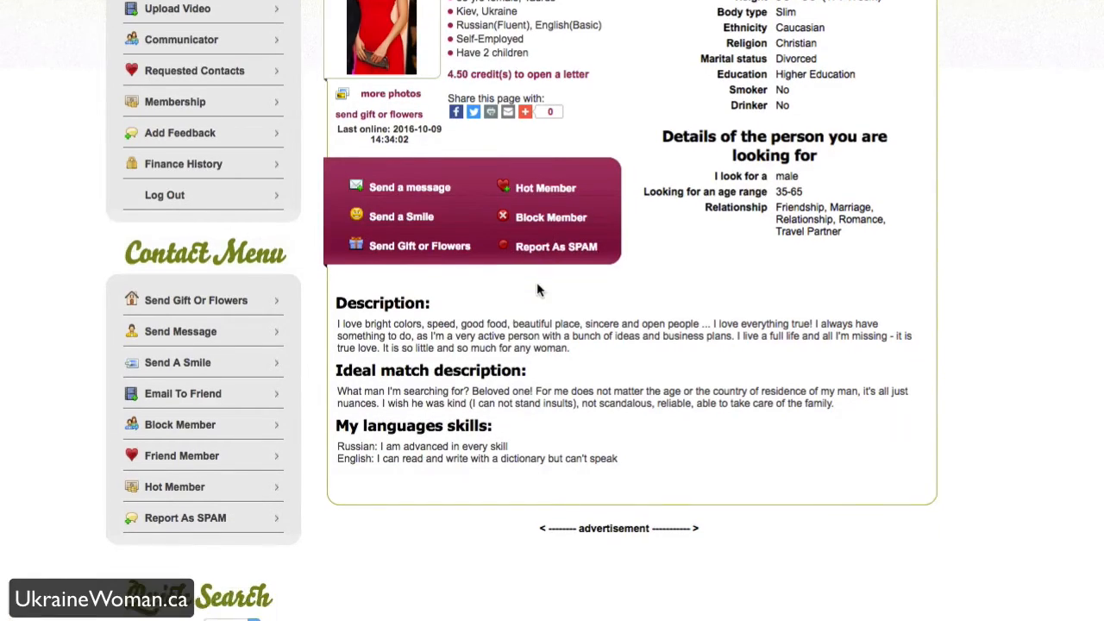
left_click(524, 110)
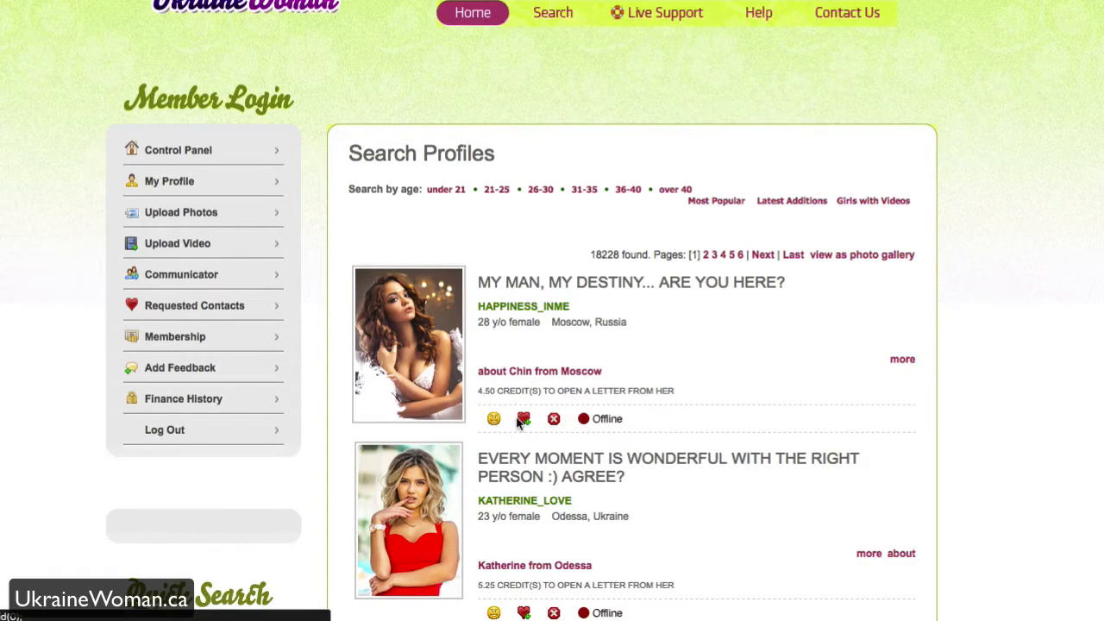
- Switch the search results to photo gallery view and move to another results page
scroll("down", 3)
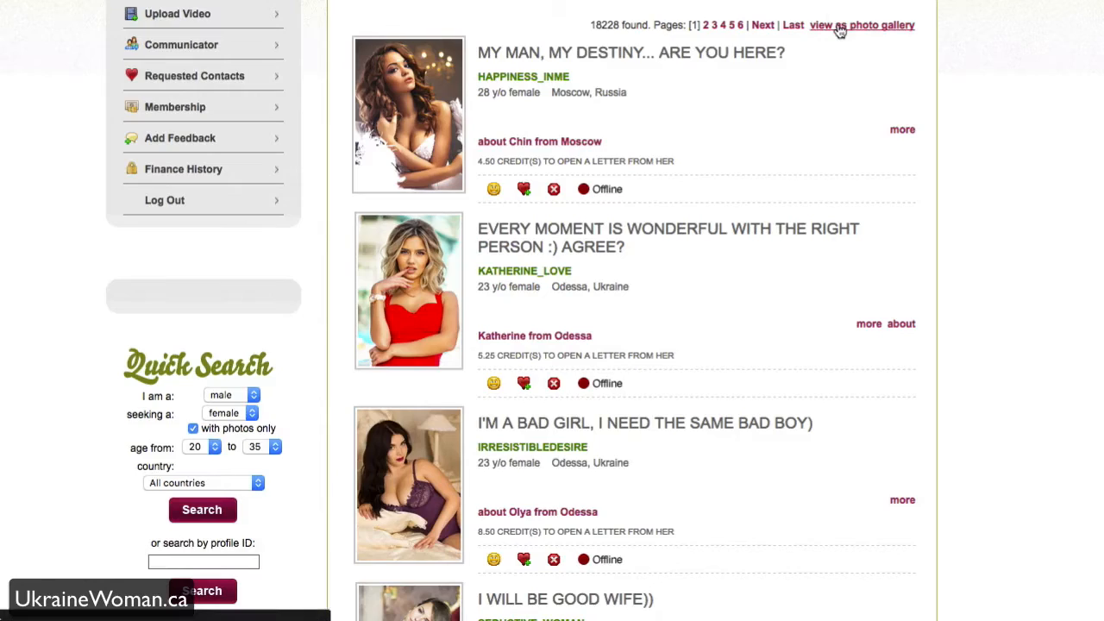
left_click(862, 26)
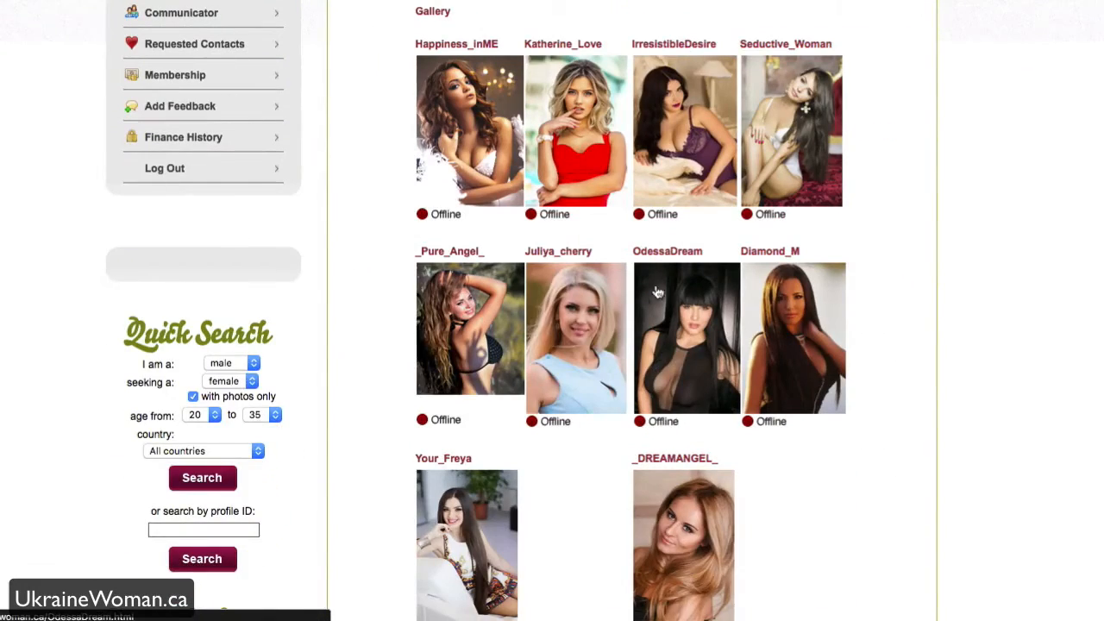
scroll("down", 3)
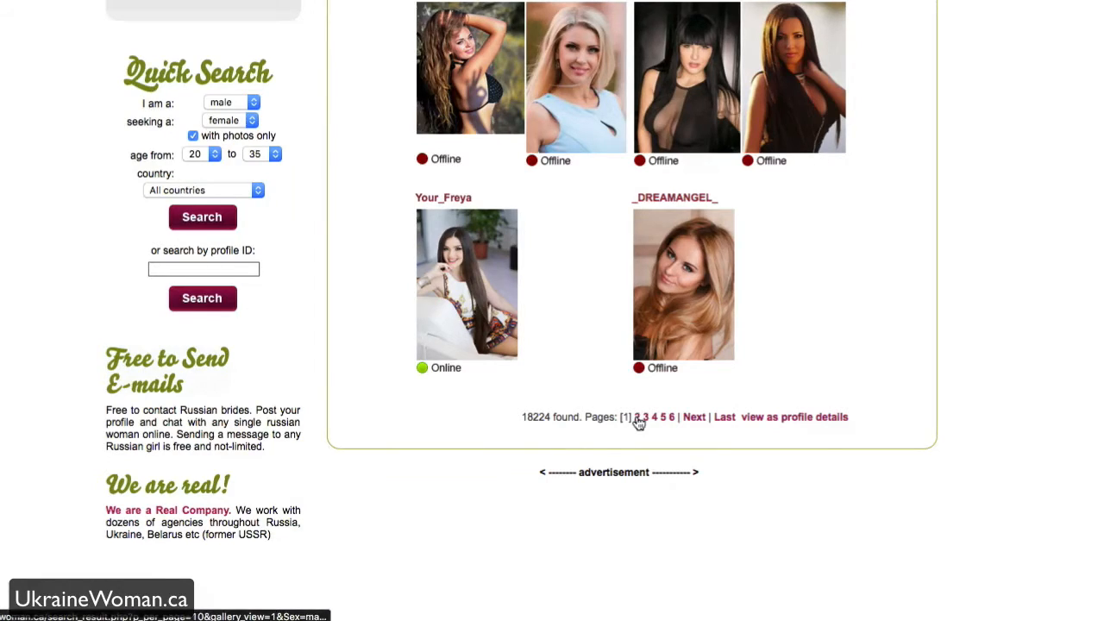
left_click(642, 415)
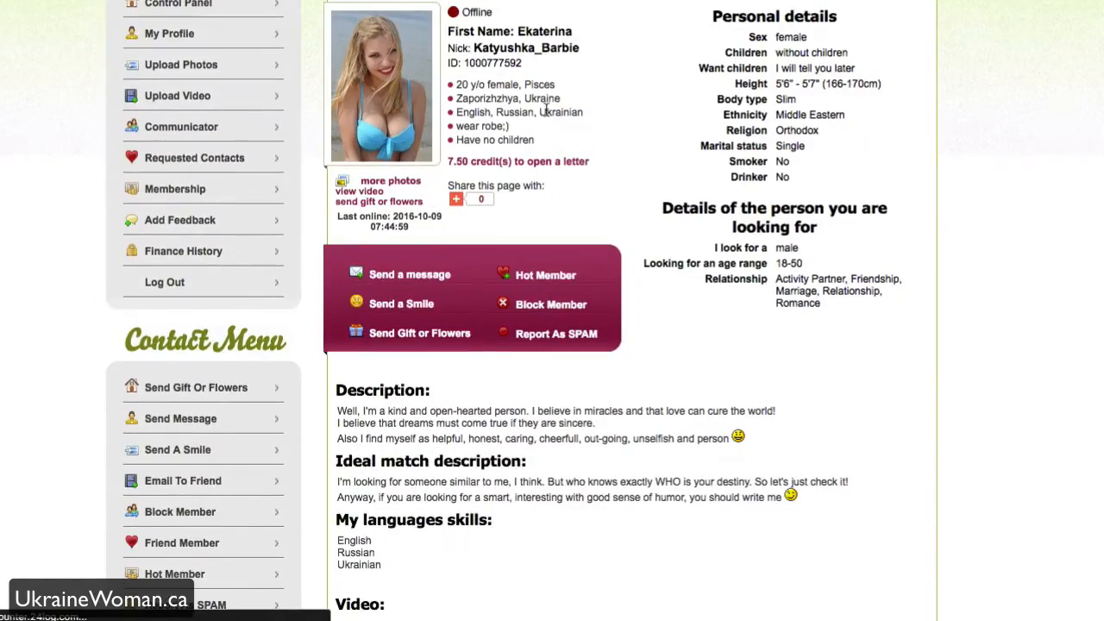
scroll("down", 3)
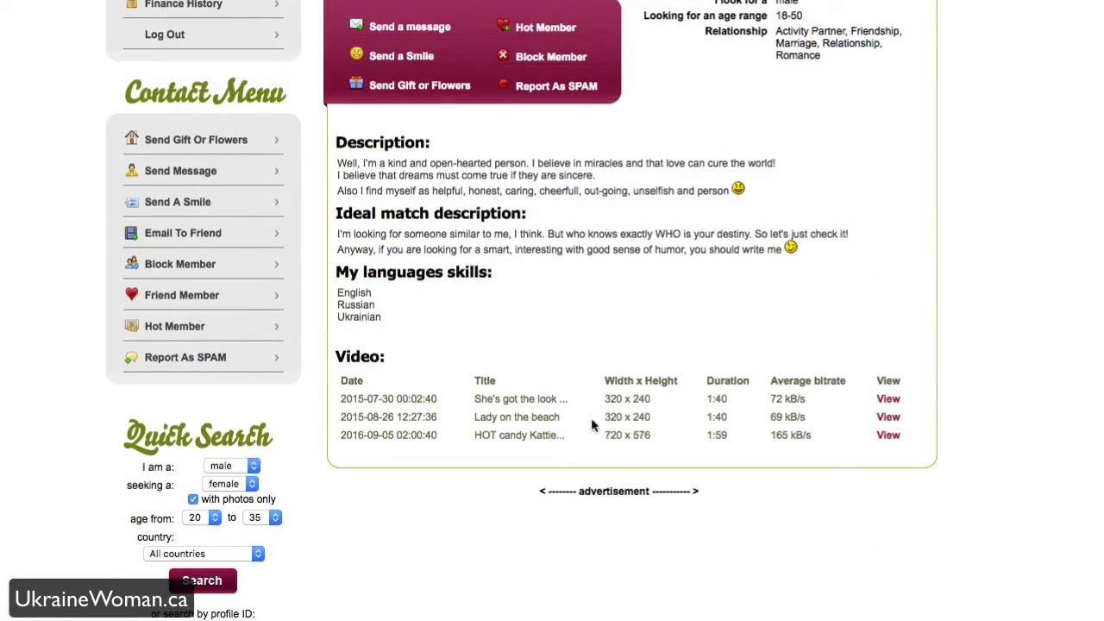
mouse_move(455, 445)
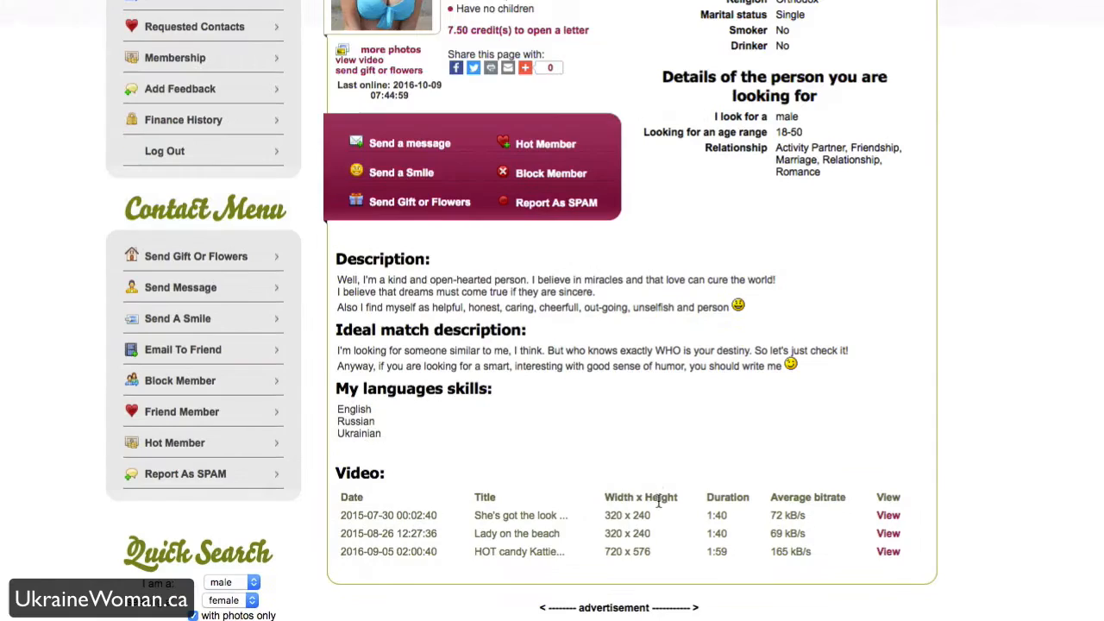
scroll("up", 3)
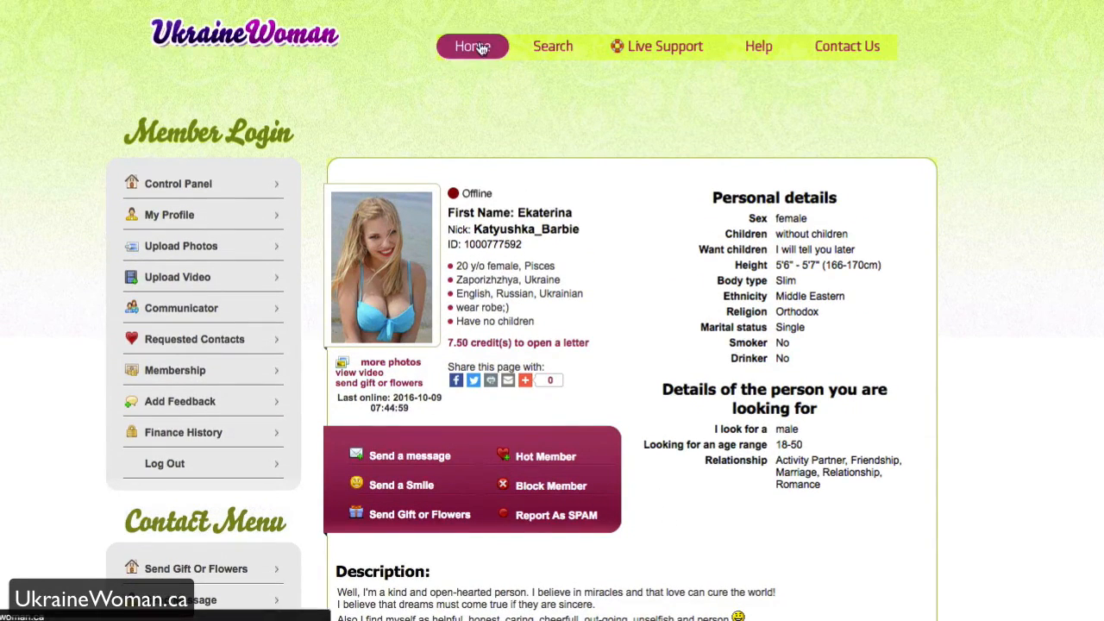